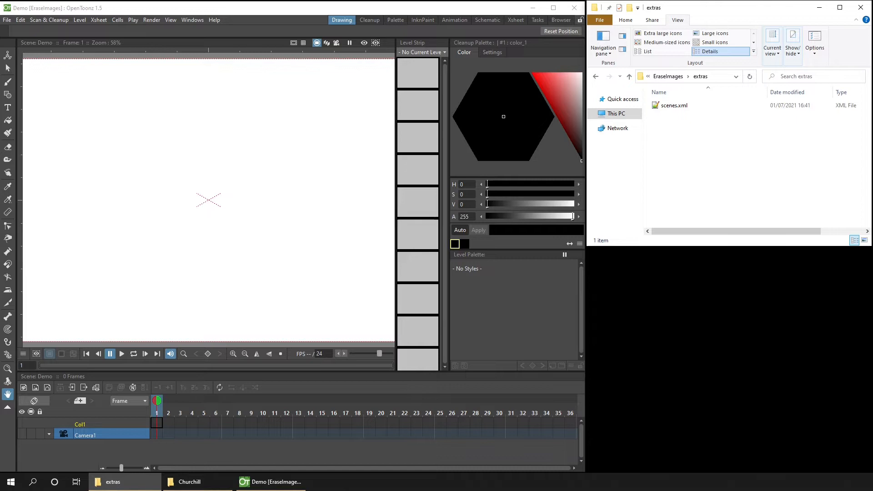
- Bring up the folder of Churchill bulldog photos beside the Demo scene
{"action": "left_click", "coordinate": [190, 482]}
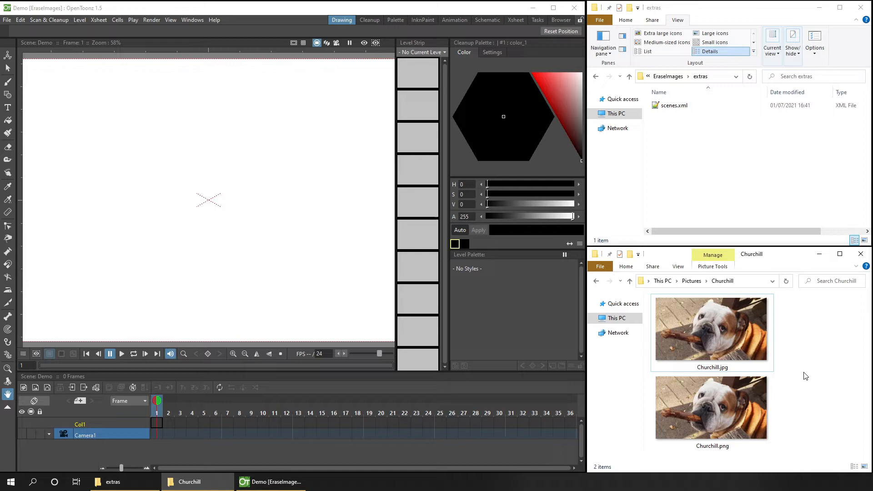
{"action": "mouse_move", "coordinate": [831, 389]}
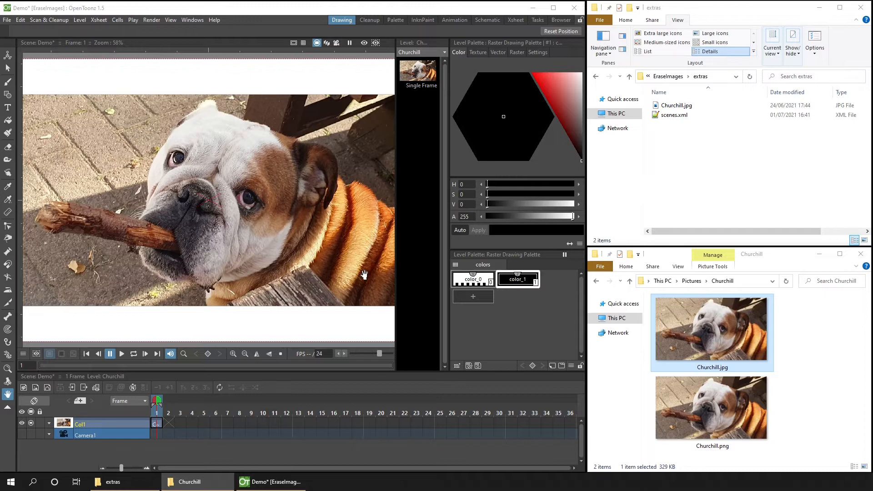
{"action": "mouse_move", "coordinate": [624, 137]}
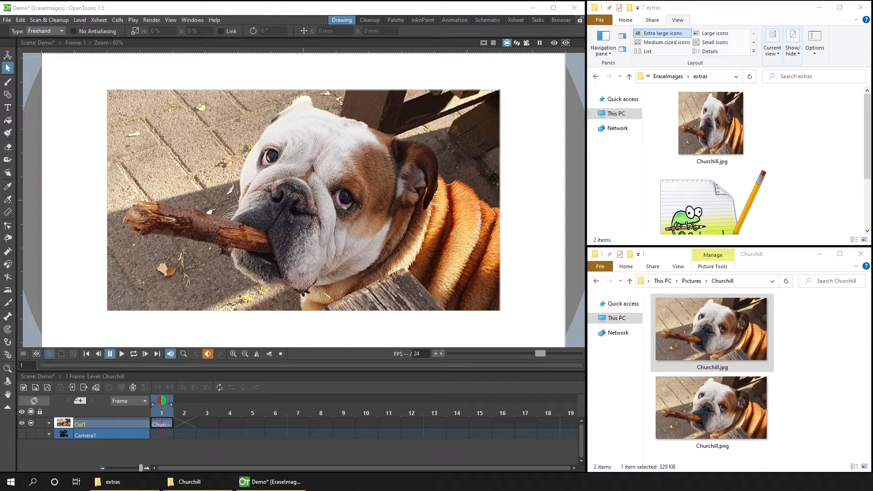
- Switch to the Animate tool and shrink the Col1 photo into the frame's top-left
{"action": "left_click", "coordinate": [8, 55]}
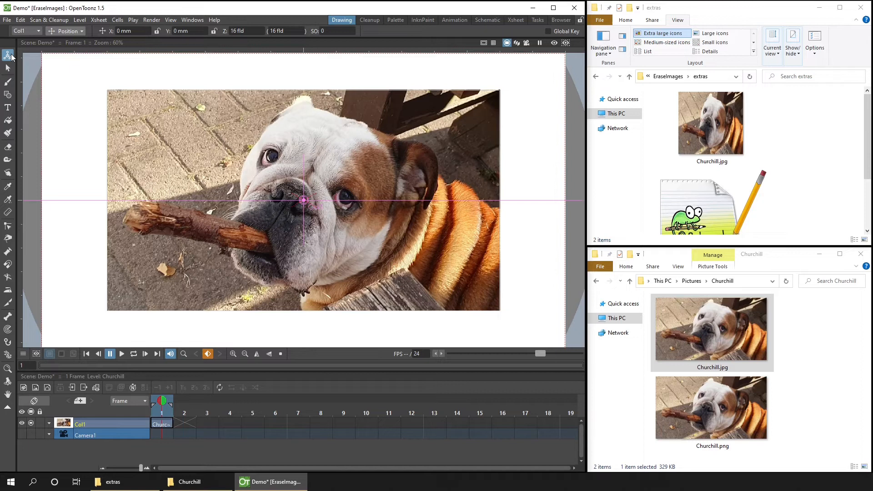
{"action": "left_click", "coordinate": [8, 55]}
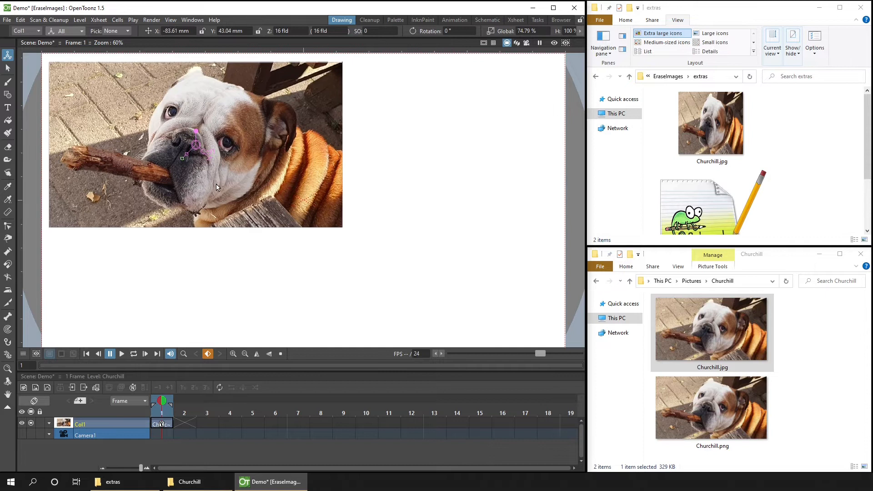
{"action": "double_click", "coordinate": [100, 424]}
{"action": "type", "text": "JPG - Top"}
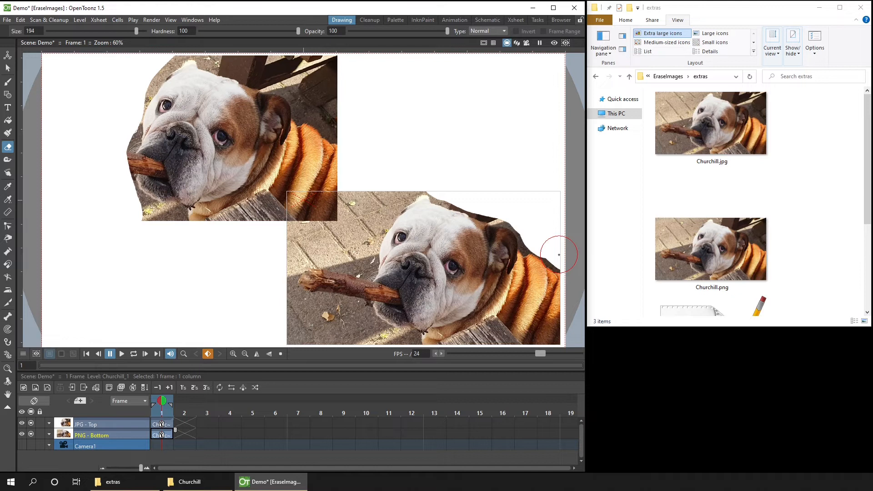
- Set the camera background colour to light blue (R171 G203 B255) in Scene Settings
{"action": "left_click", "coordinate": [99, 19]}
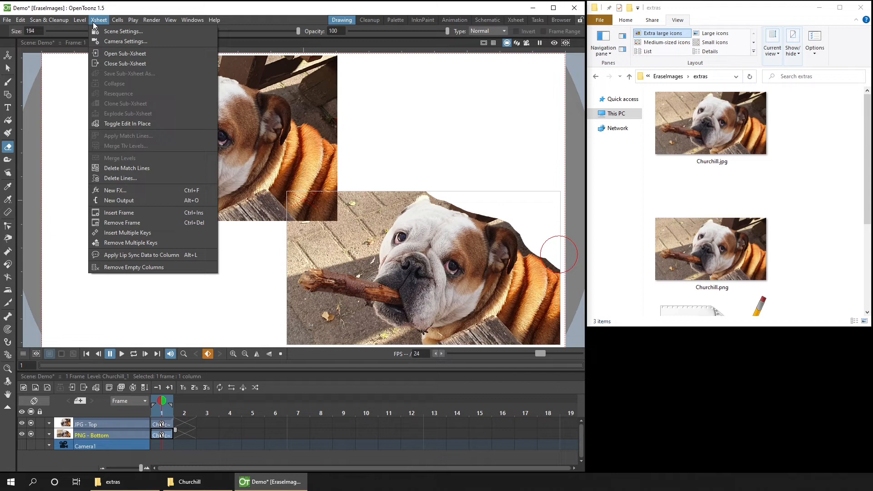
{"action": "left_click", "coordinate": [123, 31]}
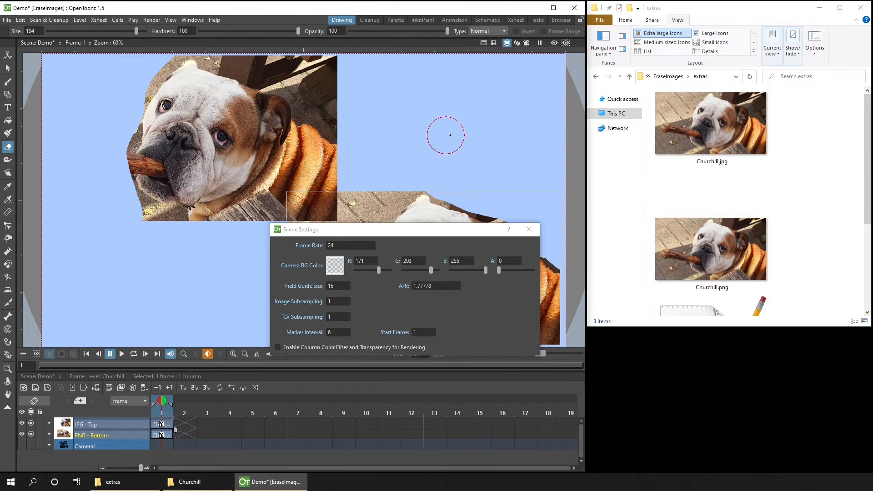
{"action": "left_click", "coordinate": [528, 229]}
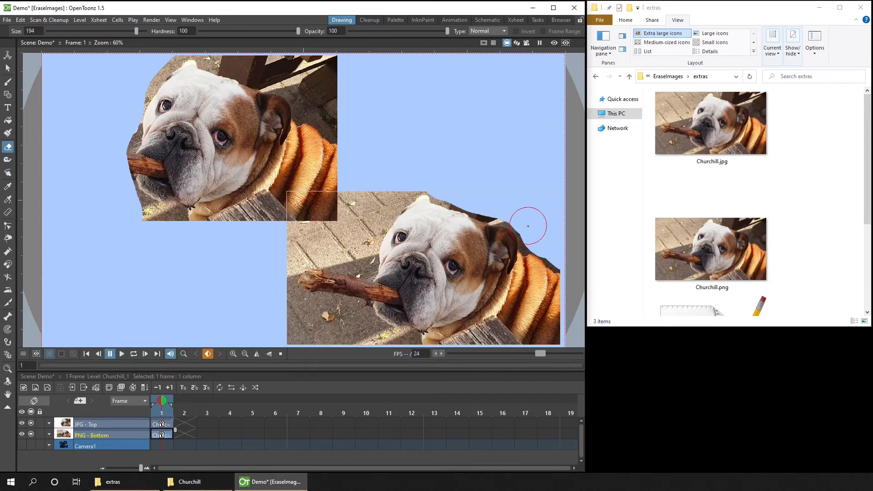
- Save the Demo scene and its images, turning the JPG's erased areas white
{"action": "left_click", "coordinate": [528, 226]}
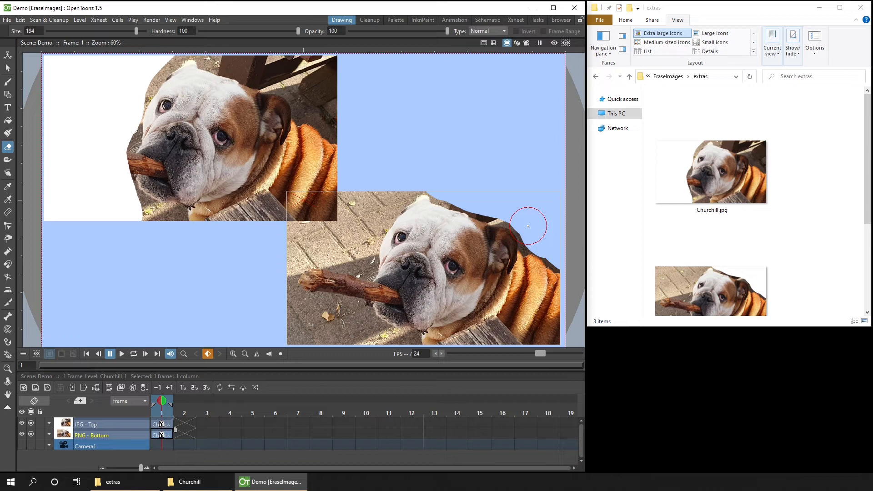
{"action": "mouse_move", "coordinate": [106, 272]}
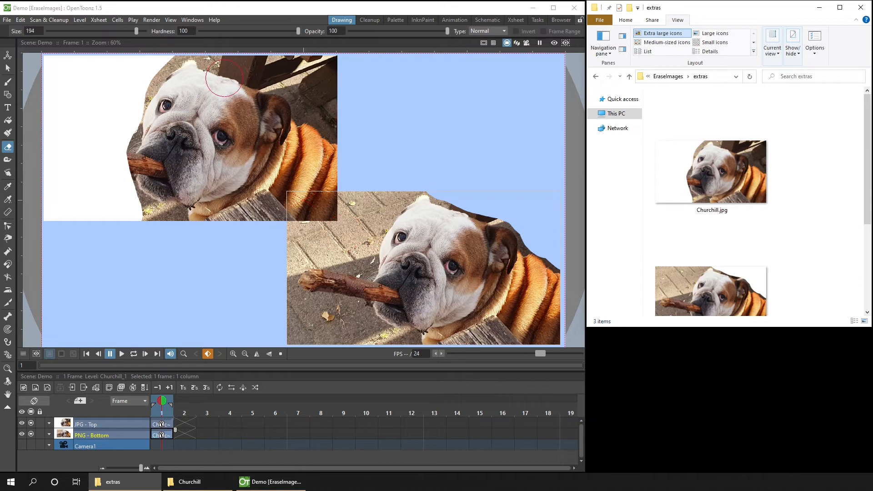
{"action": "mouse_move", "coordinate": [459, 242]}
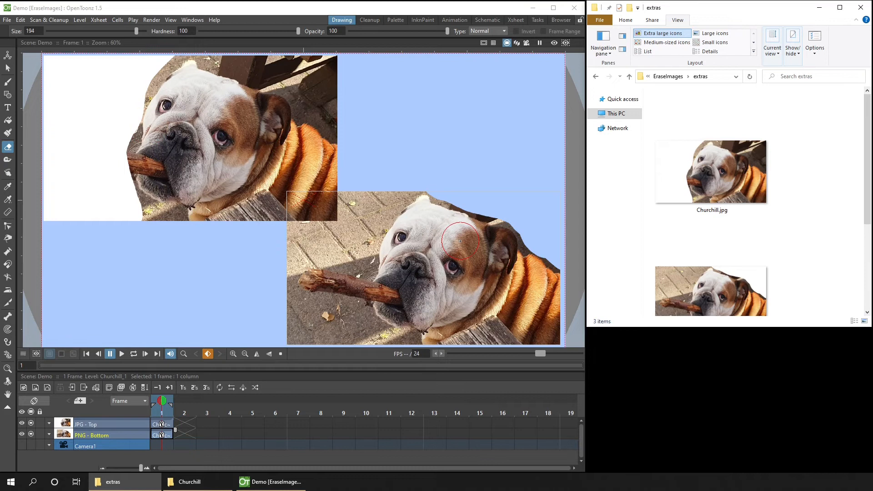
{"action": "mouse_move", "coordinate": [454, 111]}
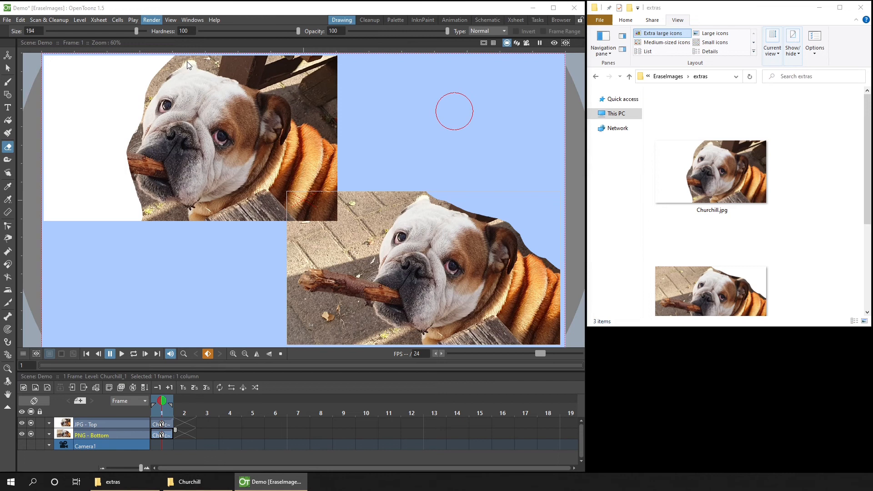
{"action": "left_click", "coordinate": [152, 19]}
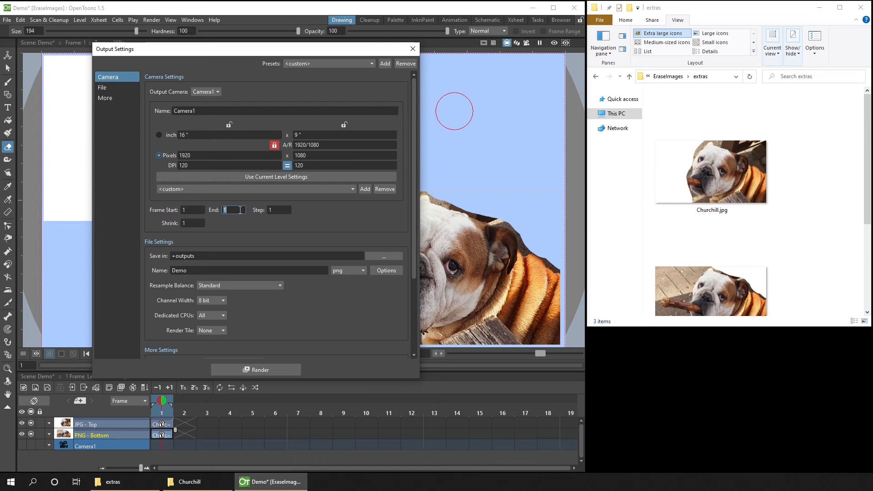
{"action": "left_click", "coordinate": [412, 49]}
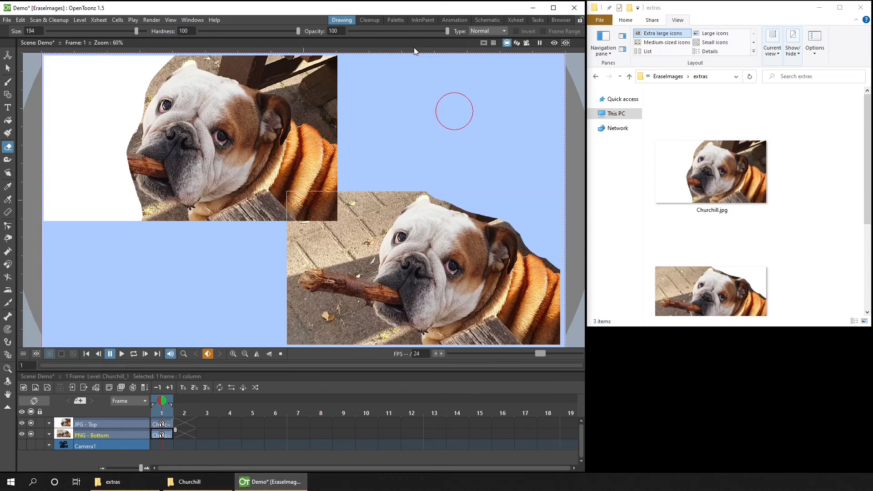